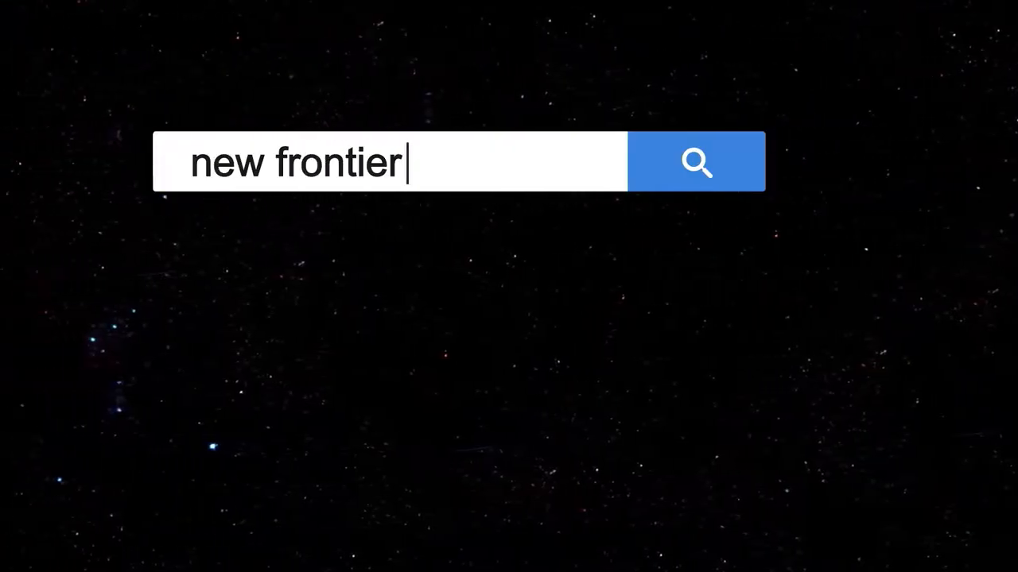
Run the 'new frontiers' search to bring up the globe of Earth in space.
left_click(696, 161)
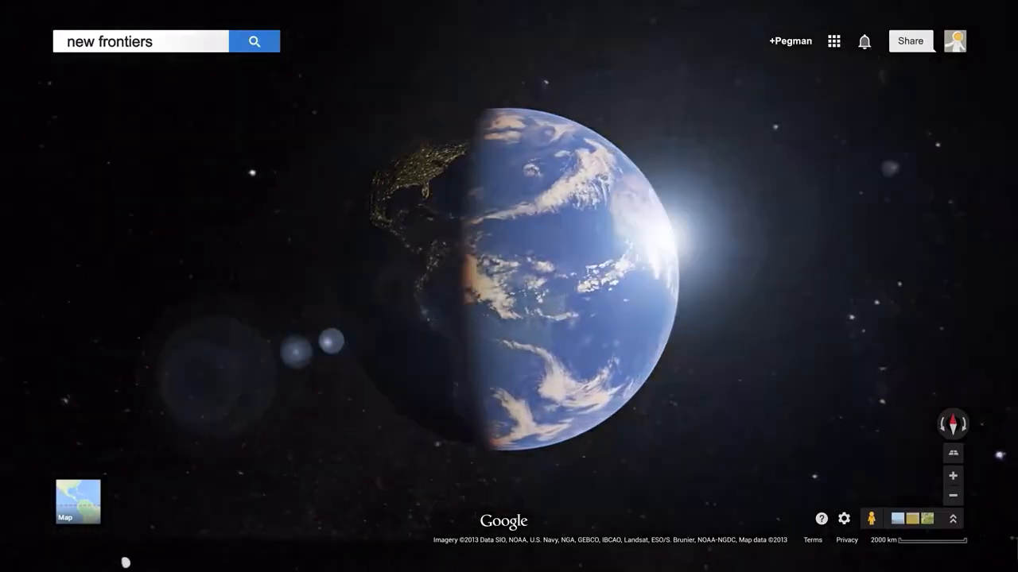